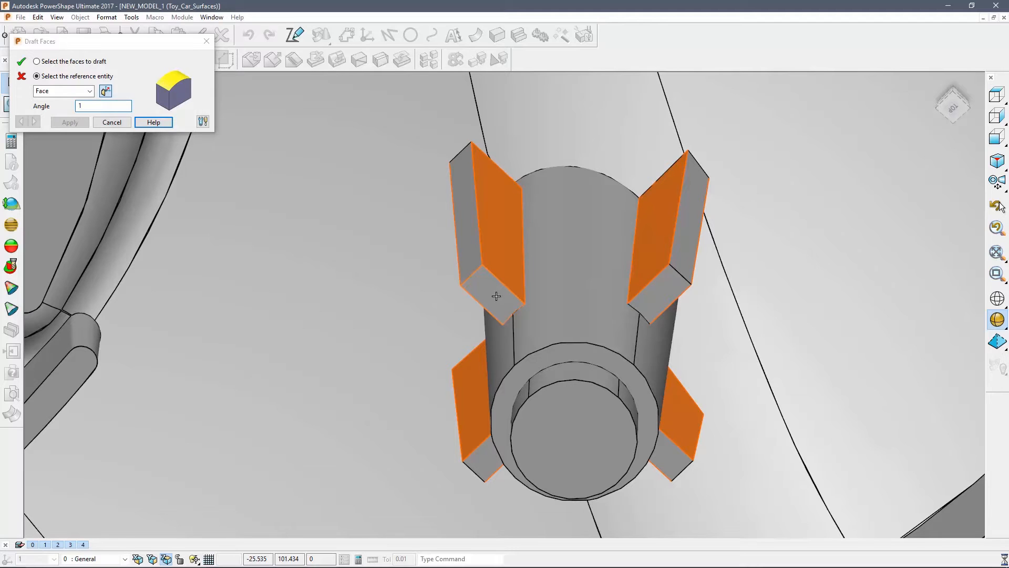
# Apply the 1-degree draft to the four fin faces on the boss and close Draft Faces
pyautogui.click(495, 296)
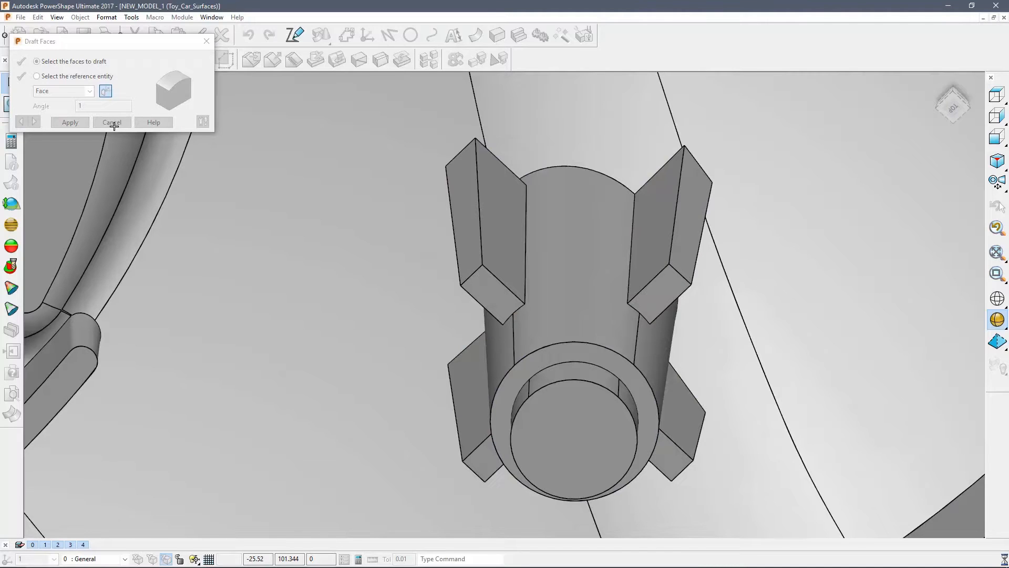
pyautogui.click(112, 122)
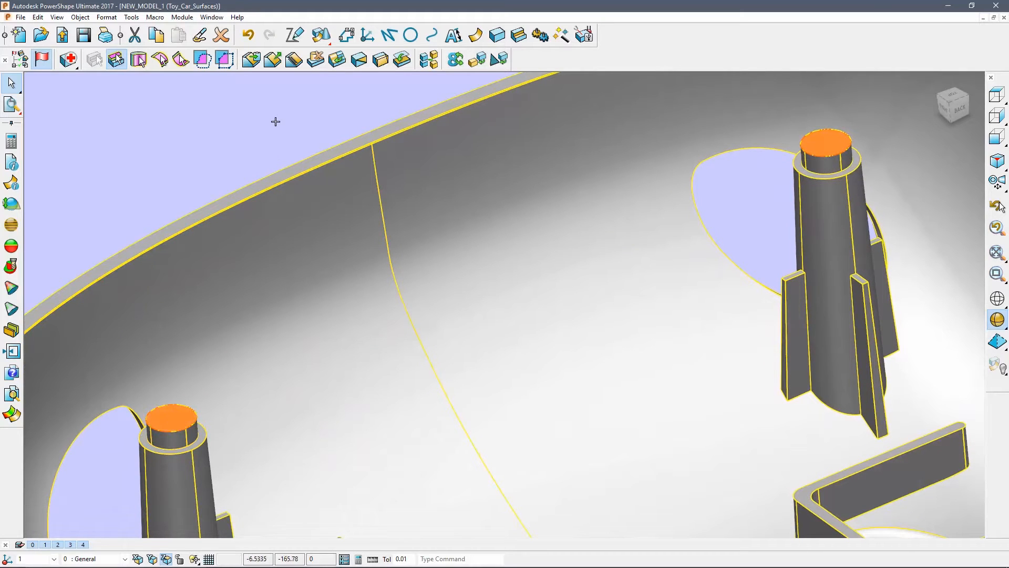
pyautogui.moveTo(402, 59)
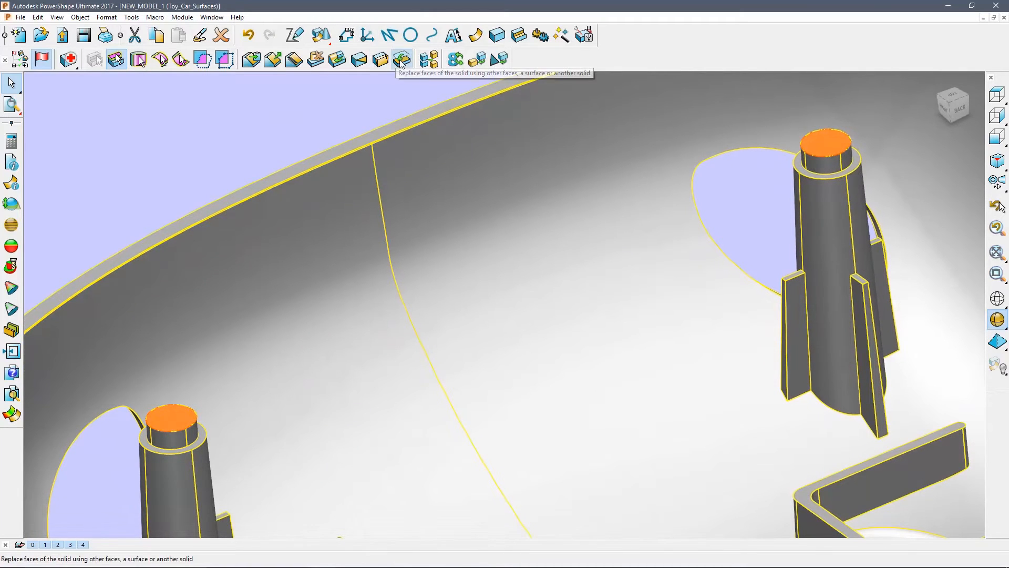
# Replace the boss top faces with the surrounding surface using Replace Faces
pyautogui.click(401, 59)
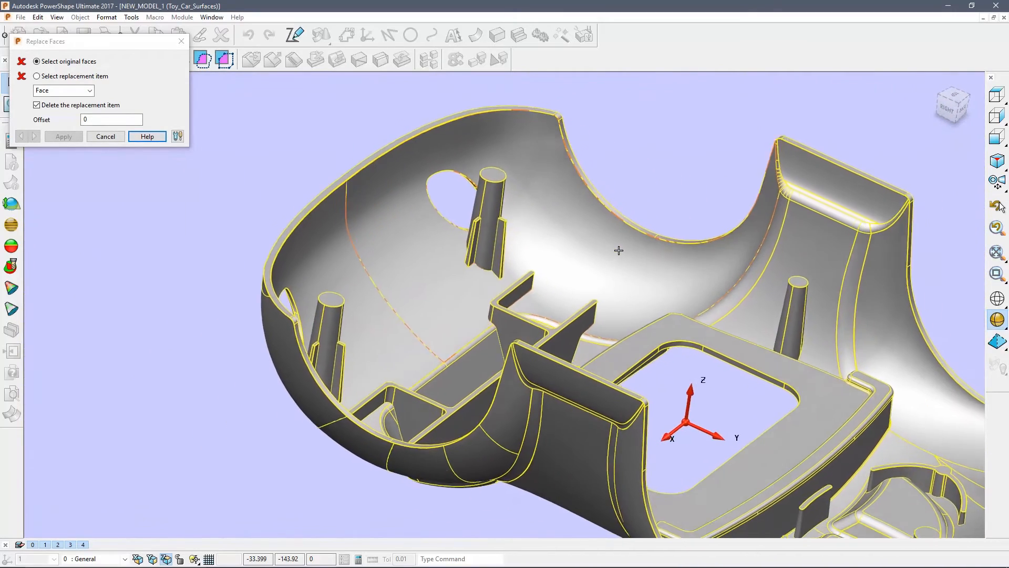
pyautogui.click(105, 136)
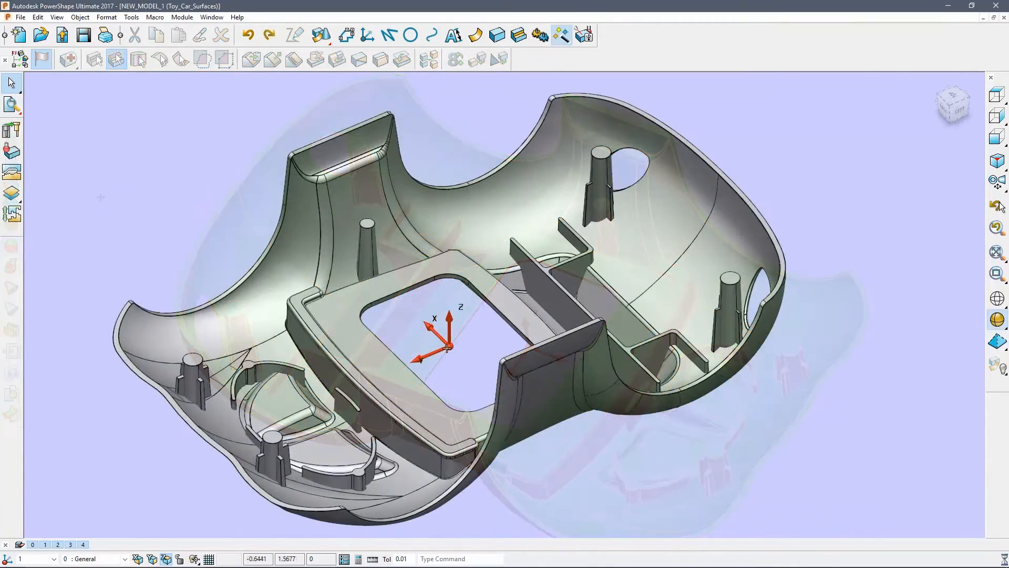
# Start Solid Core/Cavity Separation to split the car into core, cavity and slide regions
pyautogui.click(422, 341)
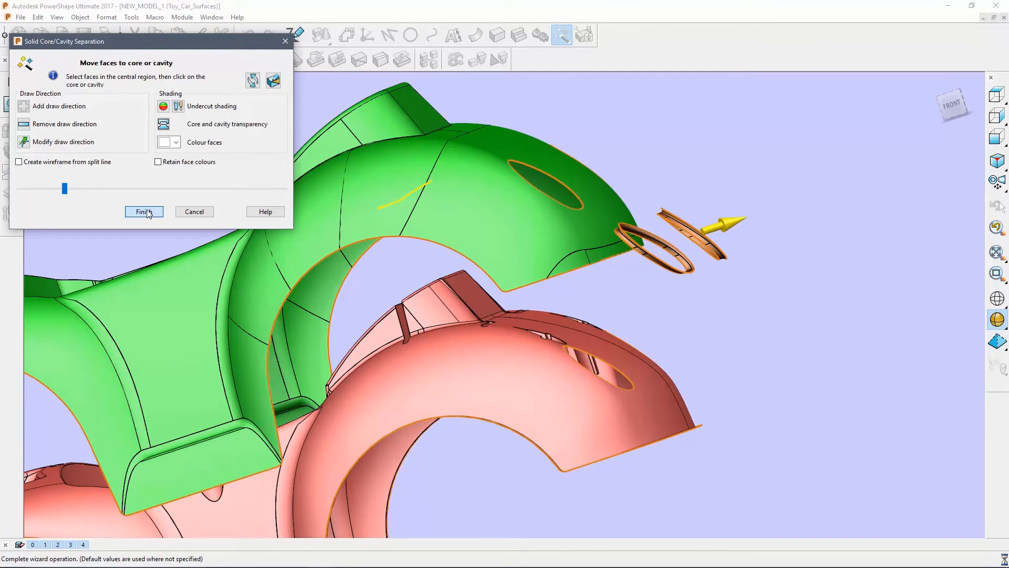
# Finish the core/cavity separation wizard
pyautogui.click(144, 212)
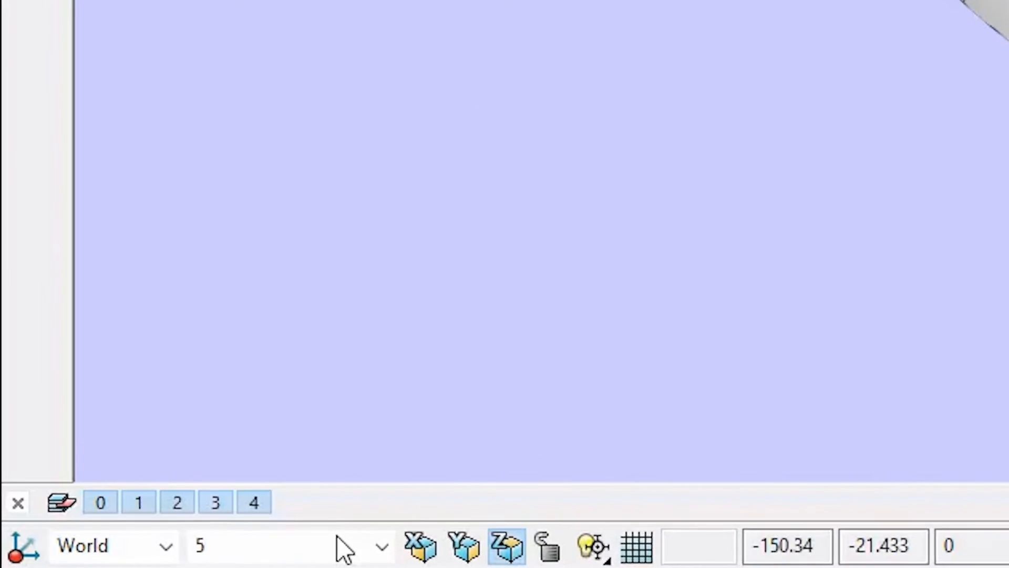
# Name layer 5 'cavity' and pick the cavity solid
pyautogui.write('c')
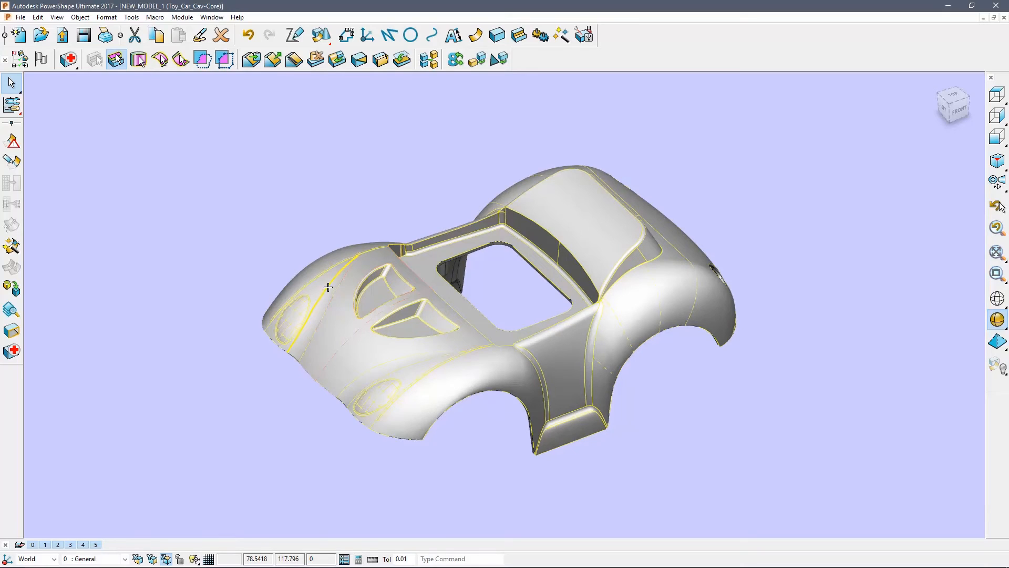
pyautogui.moveTo(324, 262)
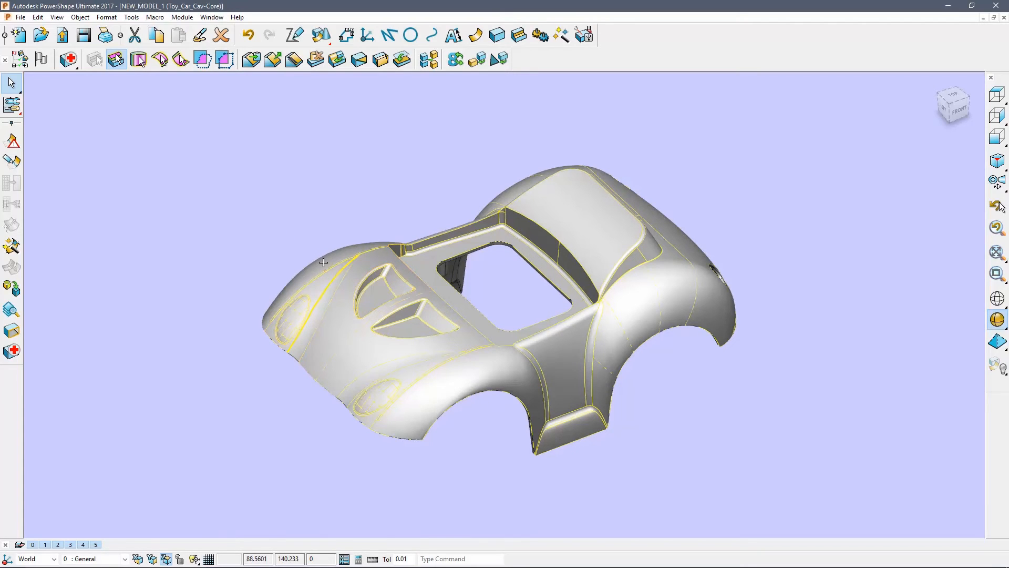
pyautogui.moveTo(101, 538)
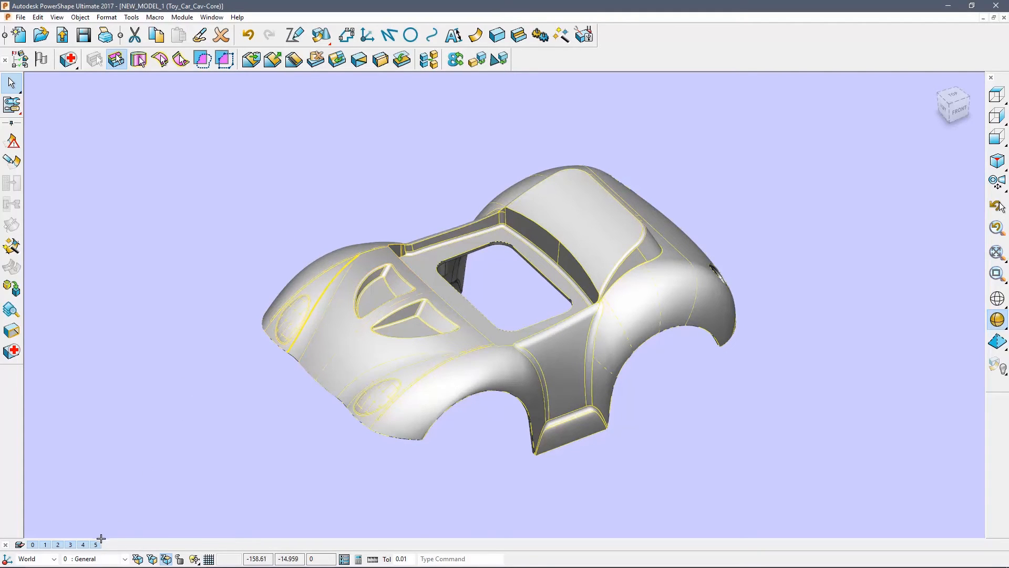
pyautogui.moveTo(95, 545)
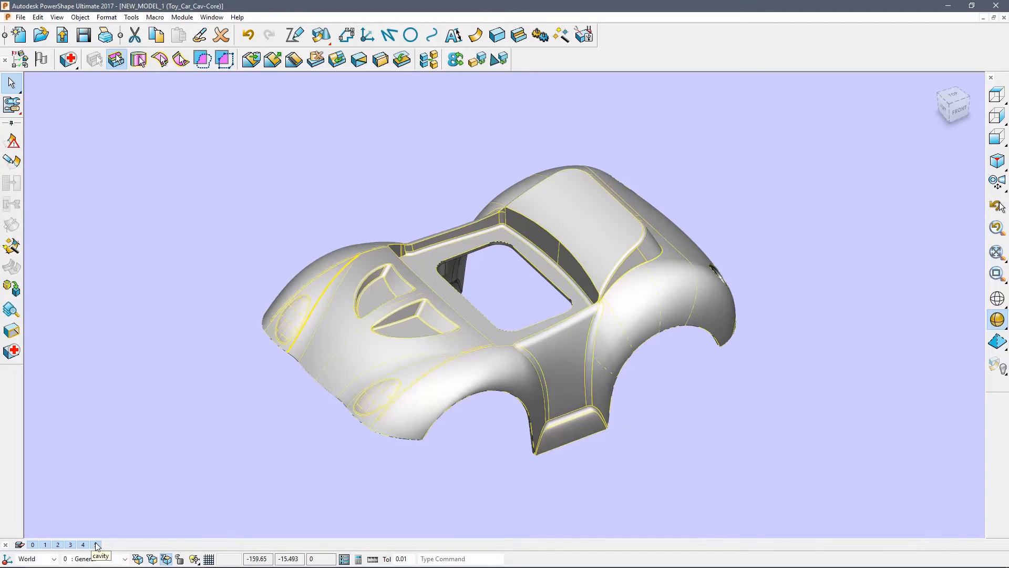
pyautogui.click(96, 545)
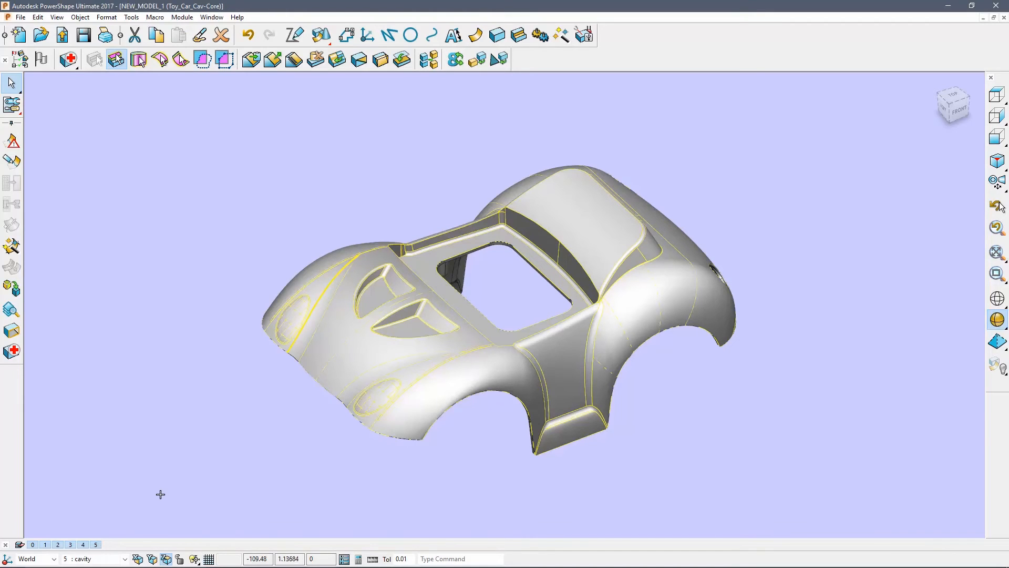
pyautogui.moveTo(93, 535)
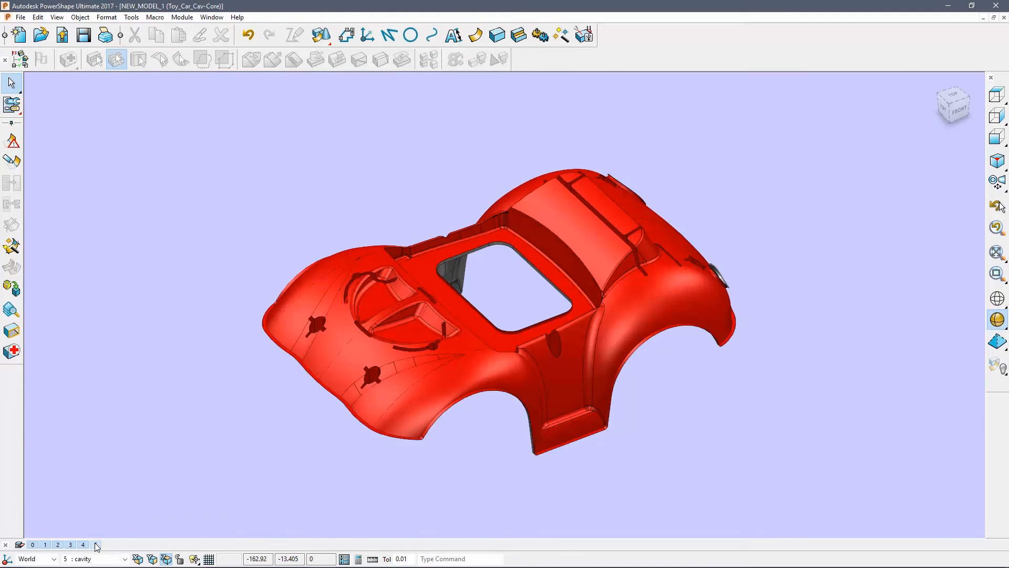
# Put the solids on layers 5 cavity, 10 core and 15 slides, hide them and review the layer list
pyautogui.click(96, 544)
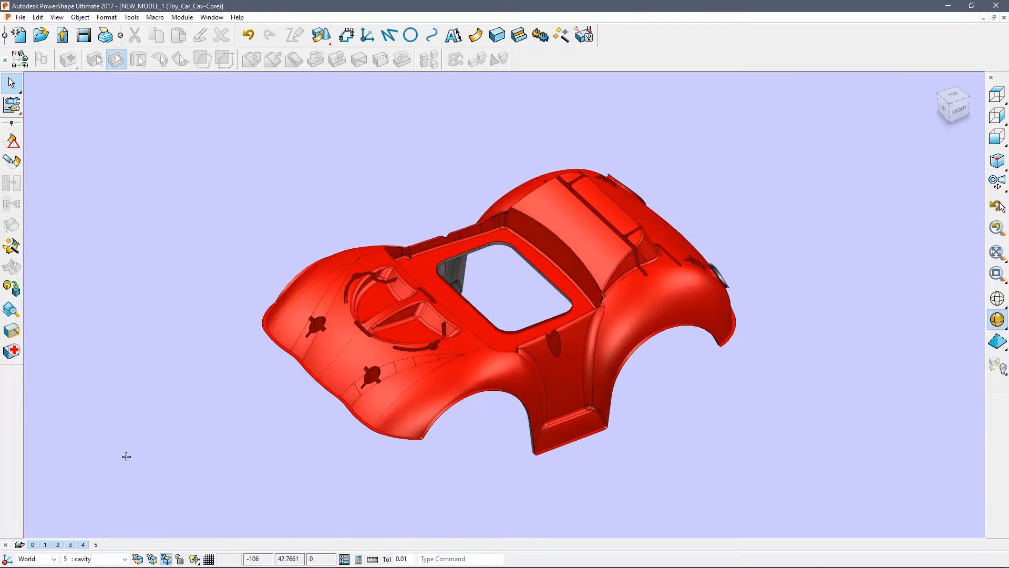
pyautogui.click(76, 559)
pyautogui.write('15 slides')
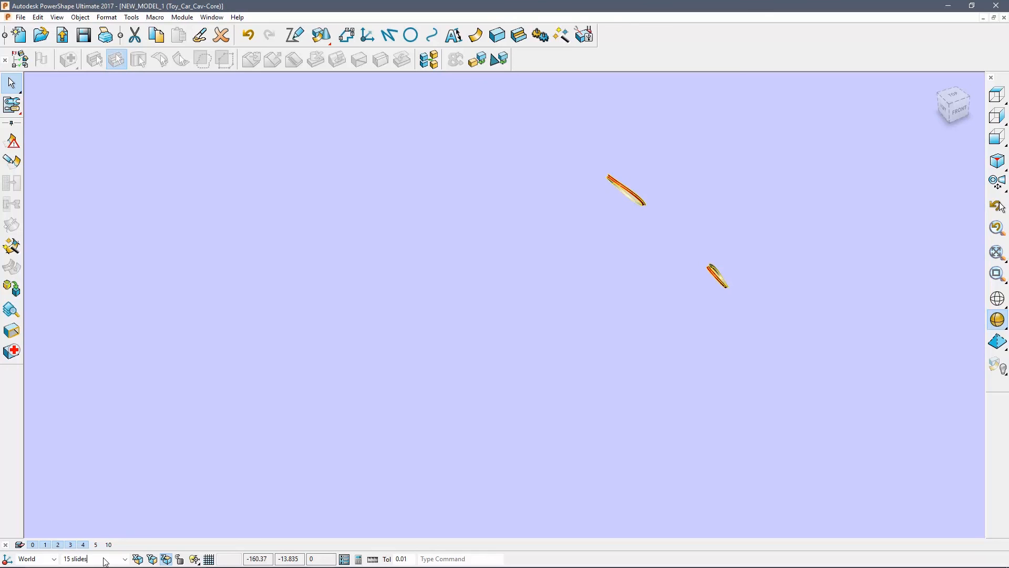
pyautogui.click(97, 558)
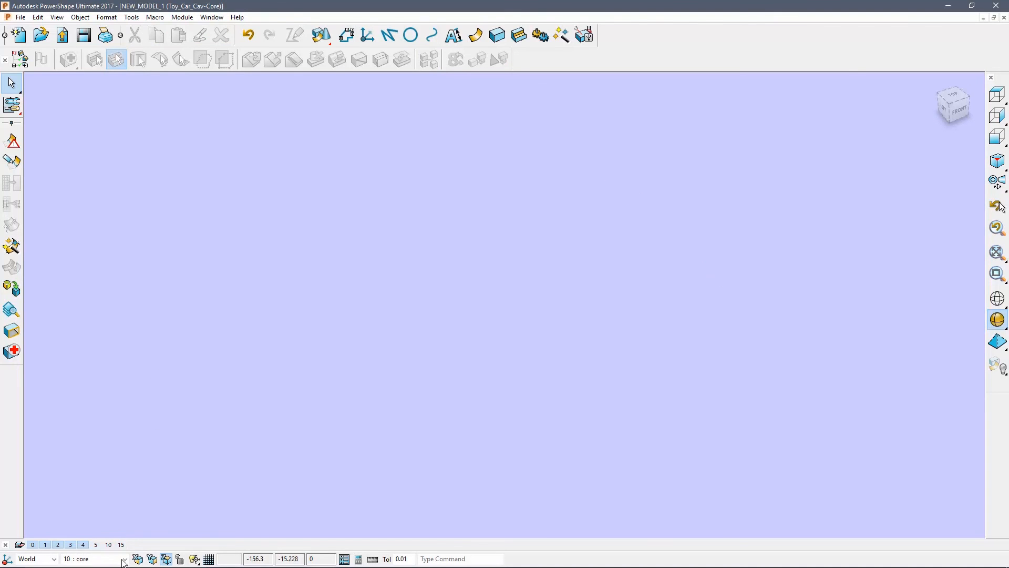
pyautogui.click(123, 558)
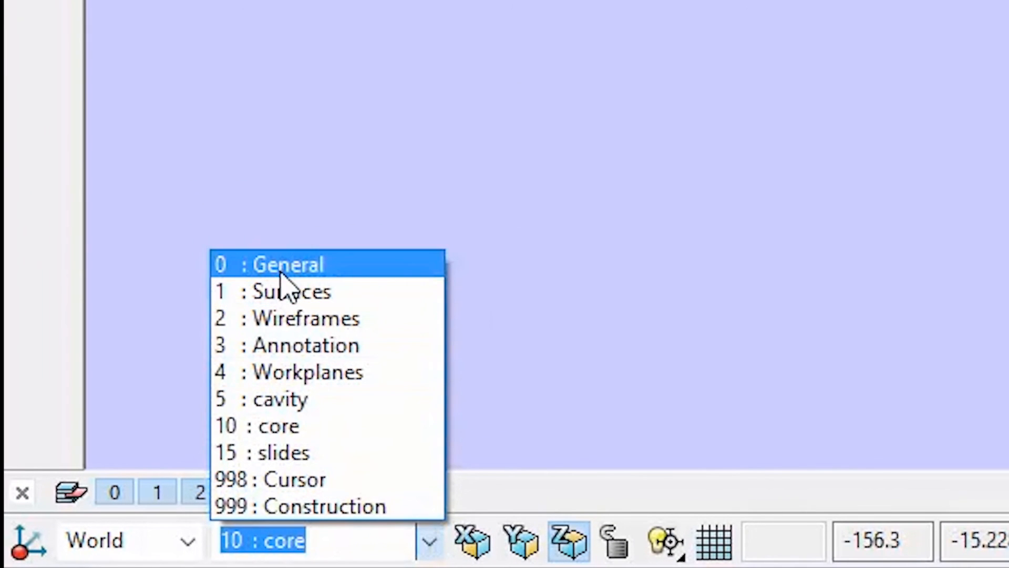